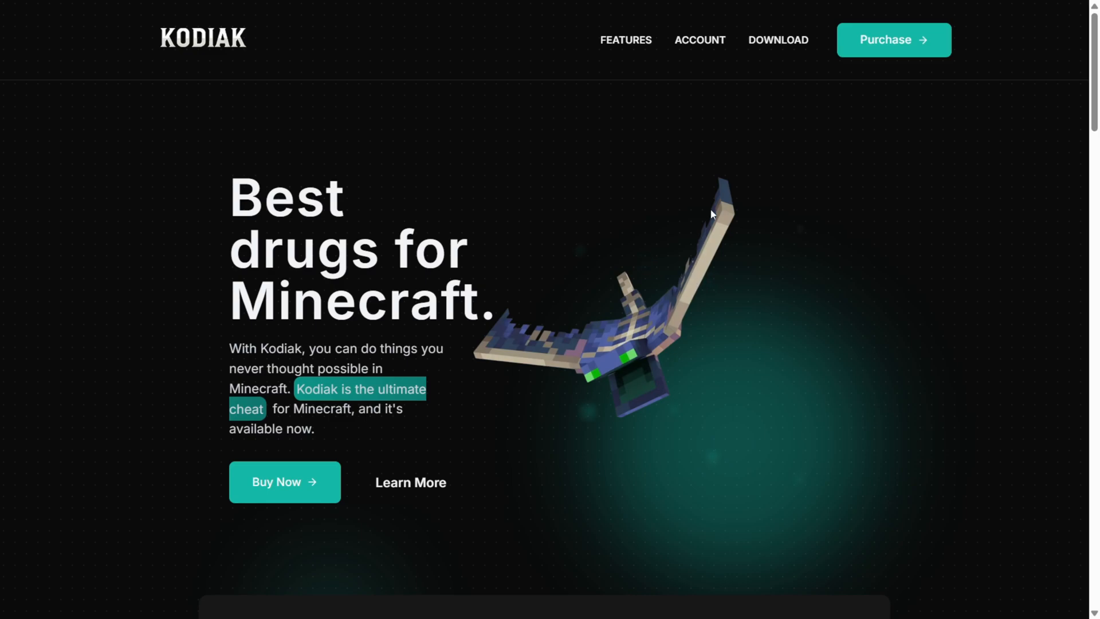
mouse_move(661, 108)
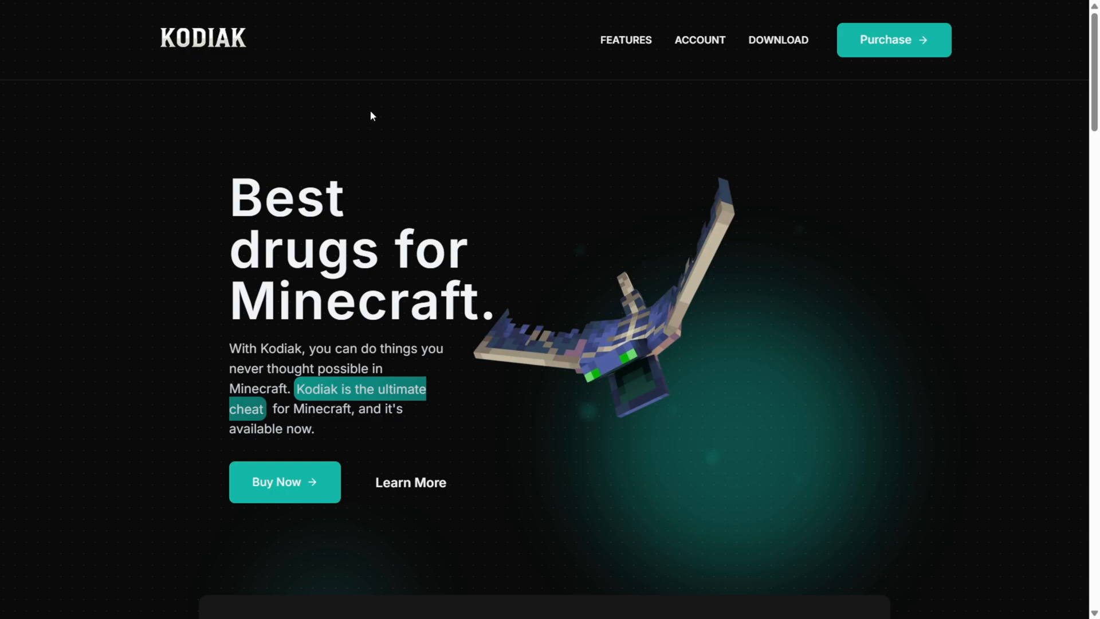
mouse_move(290, 96)
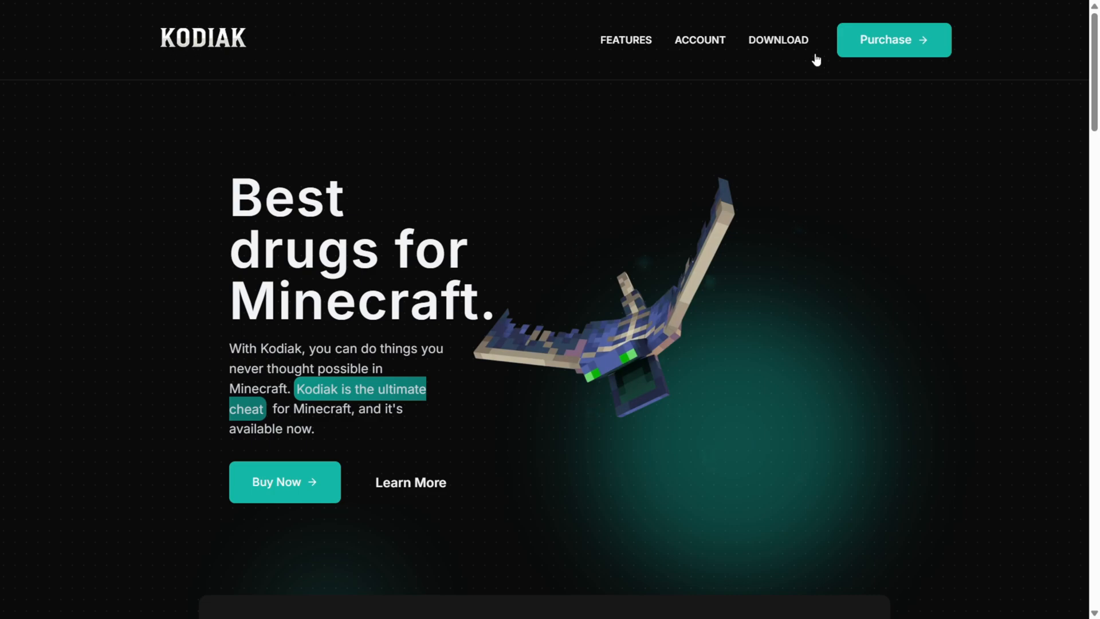
- Download the Spoofer mode and view its Kaspersky hash report marked Clean
left_click(778, 40)
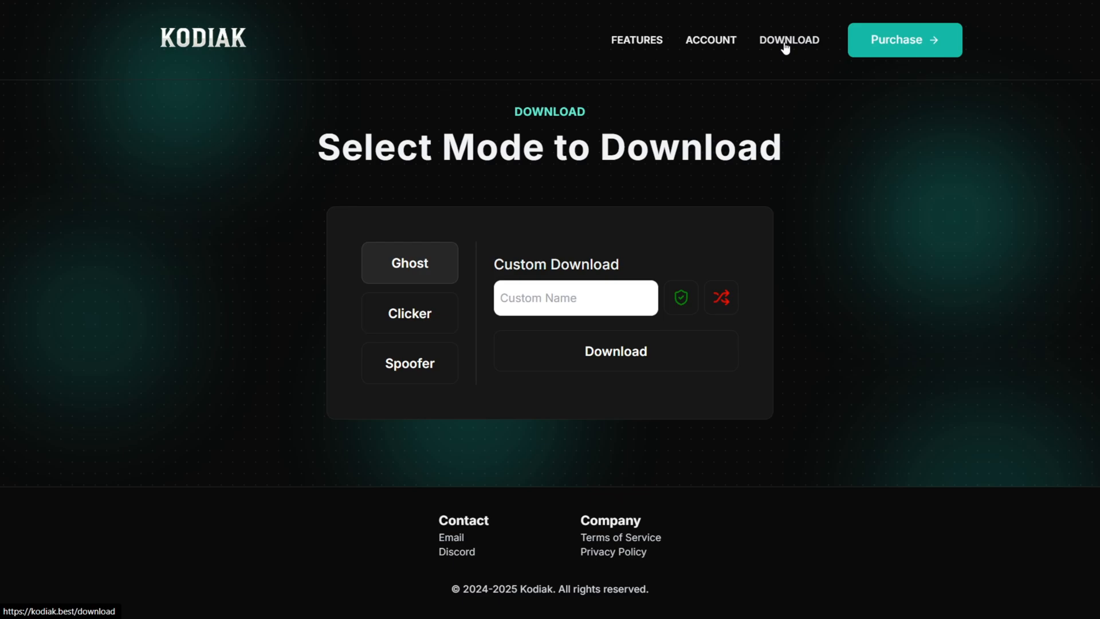
mouse_move(368, 286)
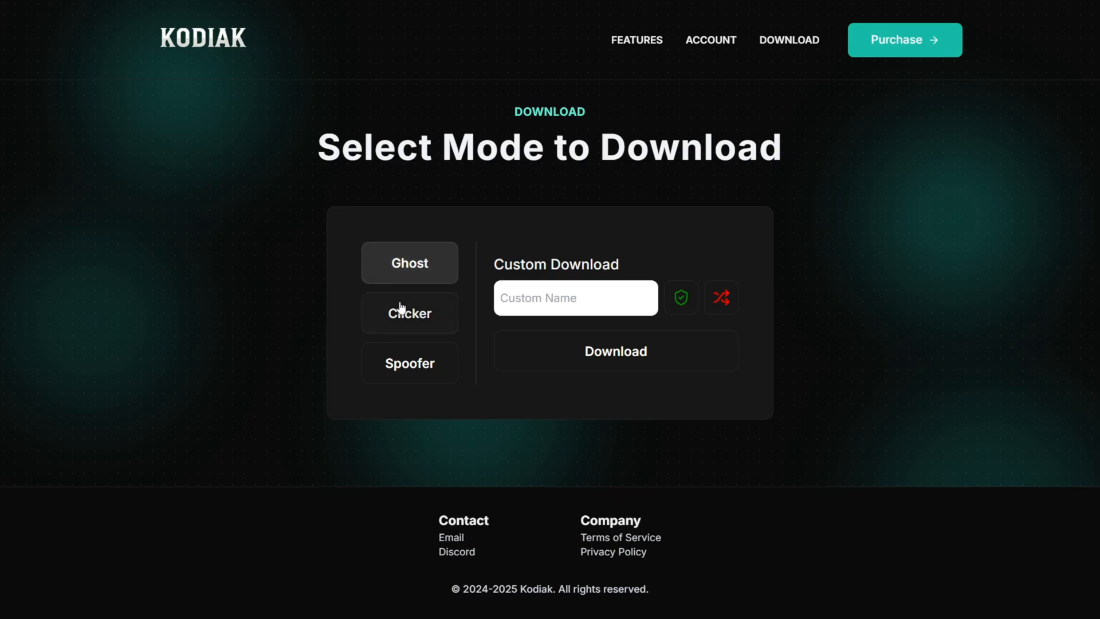
left_click(409, 364)
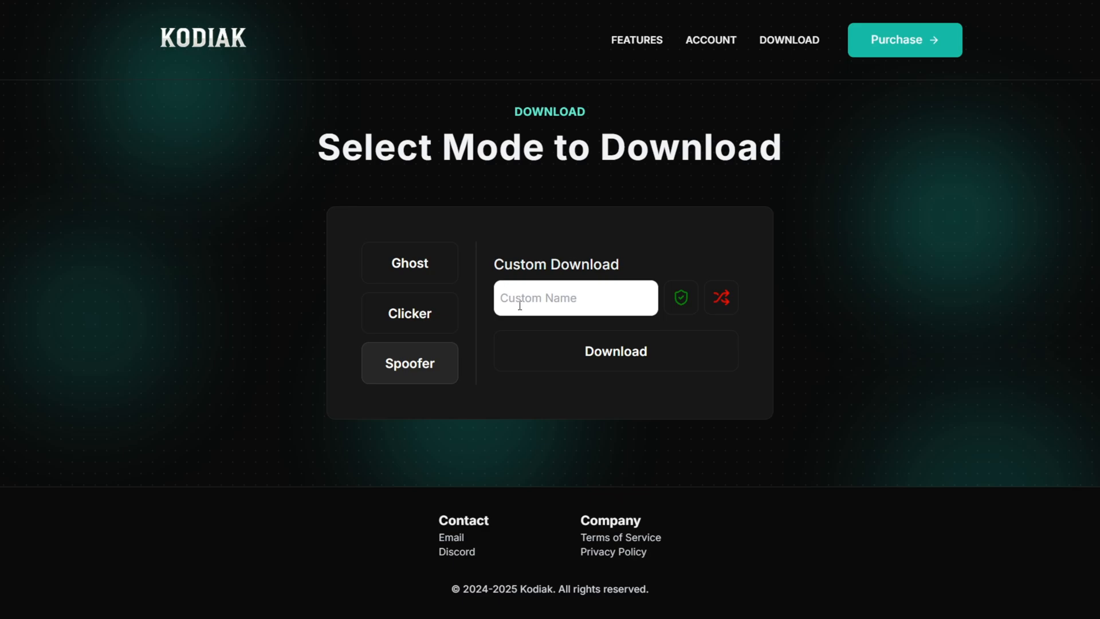
mouse_move(623, 362)
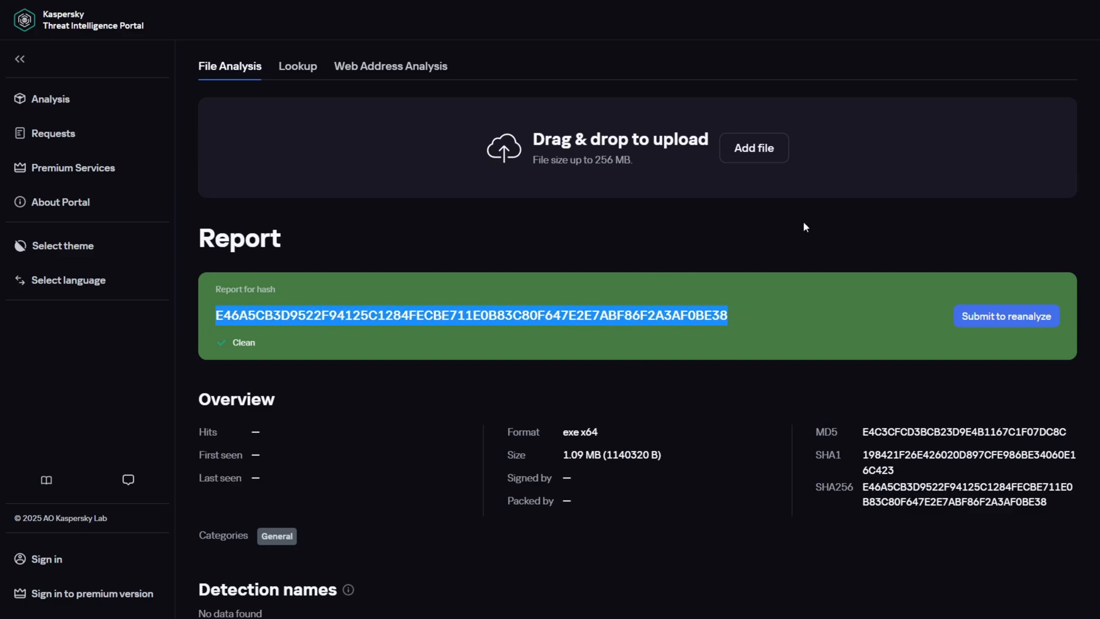
left_click(767, 316)
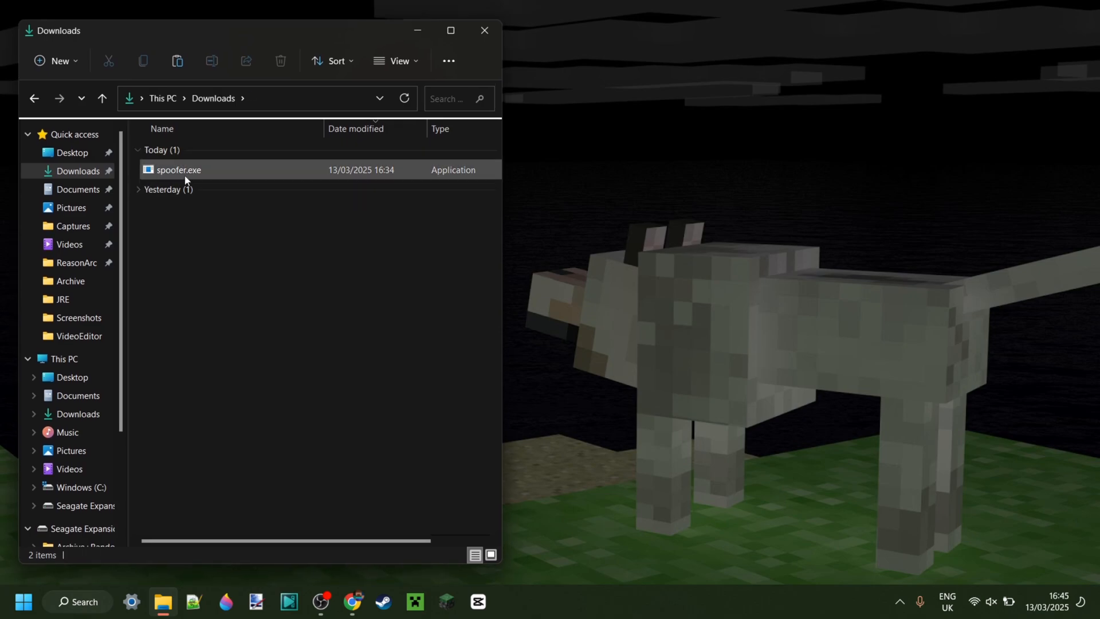
mouse_move(177, 170)
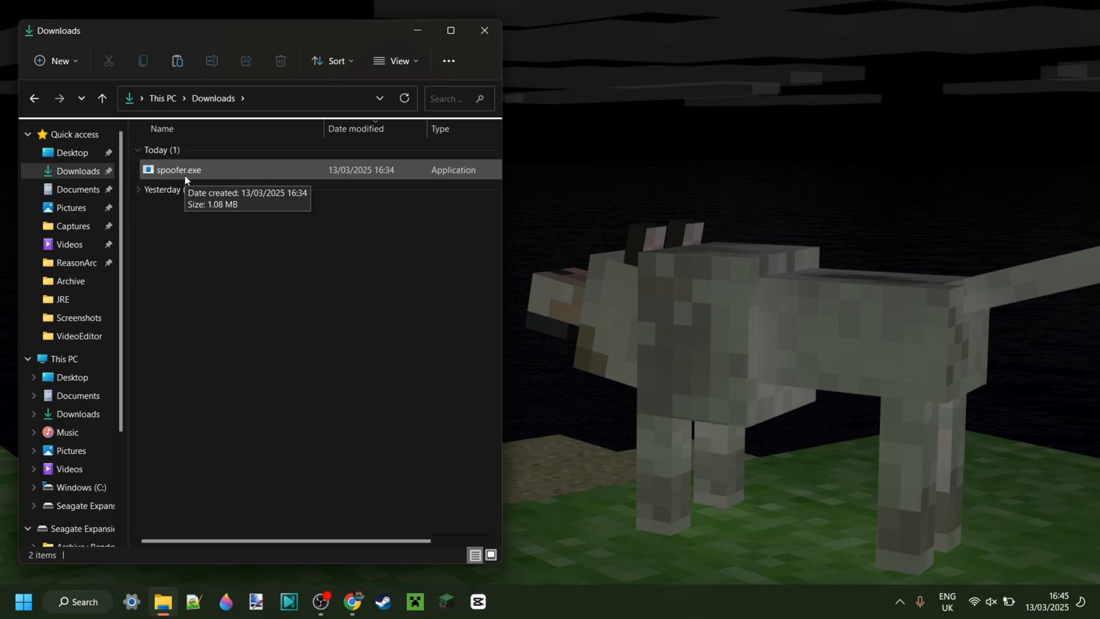
- Select spoofer.exe under Today in the Downloads folder
left_click(178, 170)
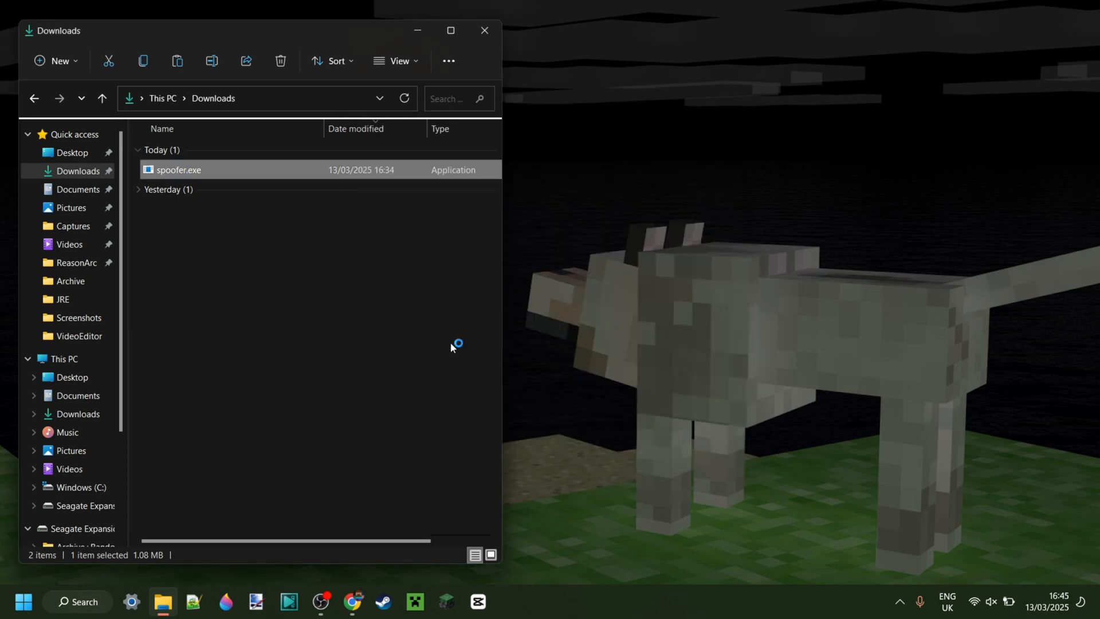
- Launch spoofer.exe and dismiss its Kodiak Discord invite, bringing up Minecraft's menu
double_click(179, 169)
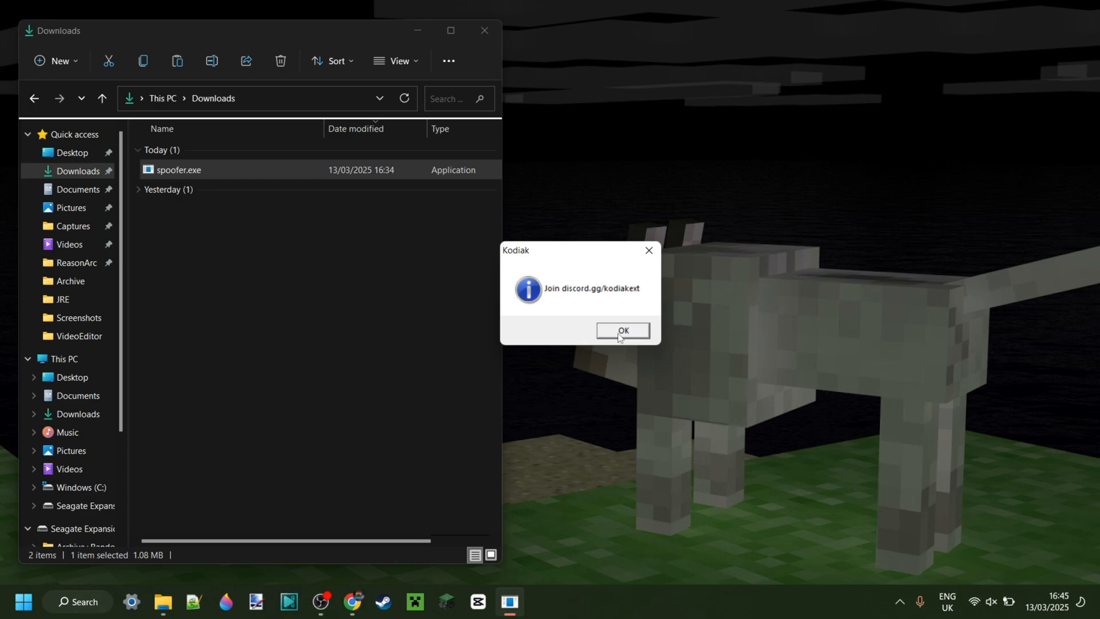
left_click(621, 329)
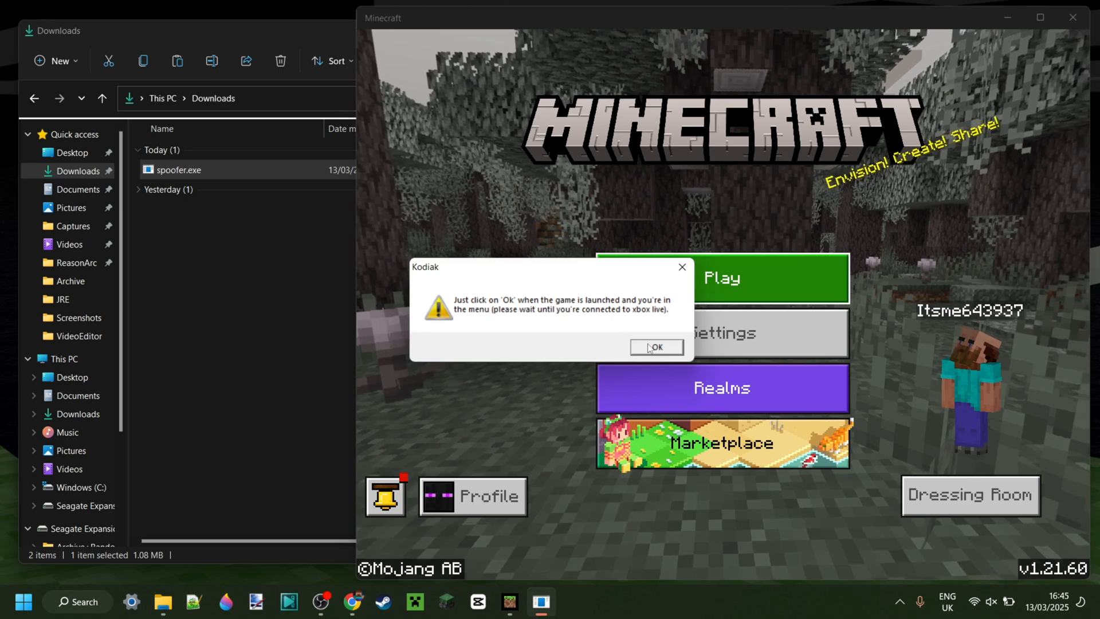
- Confirm the Minecraft menu is ready and dismiss the 'Successful Spoof!' message
left_click(654, 346)
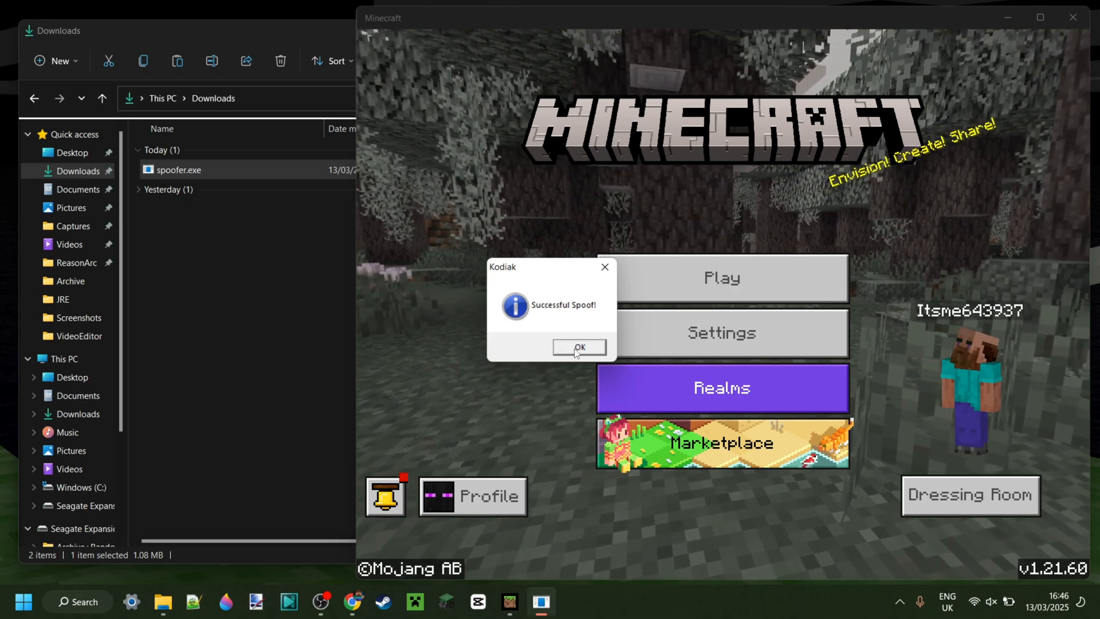
left_click(578, 347)
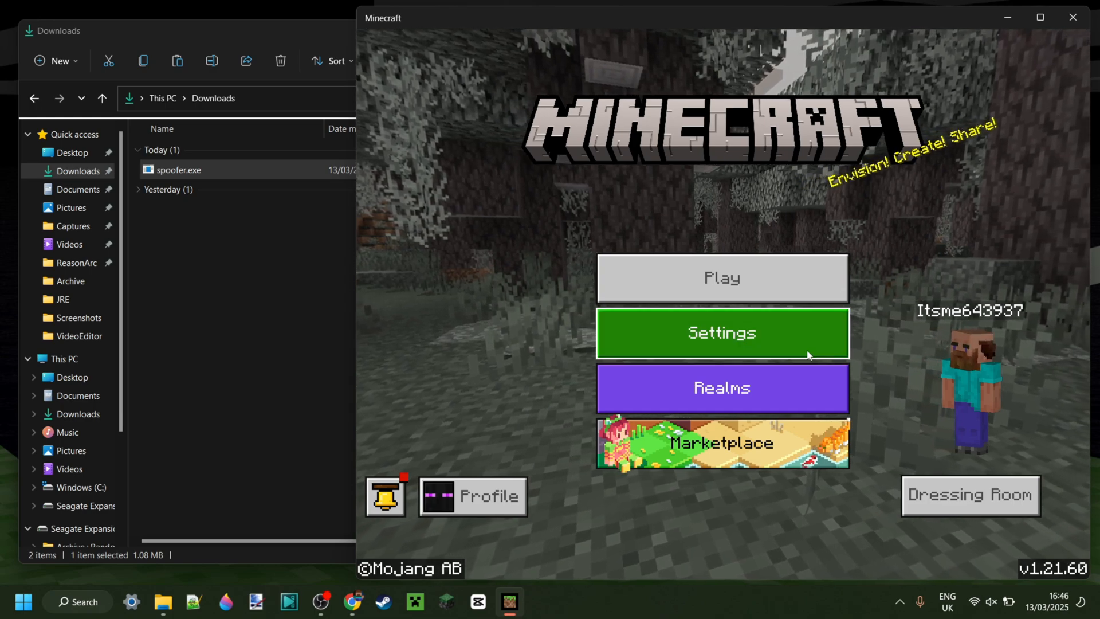
mouse_move(876, 220)
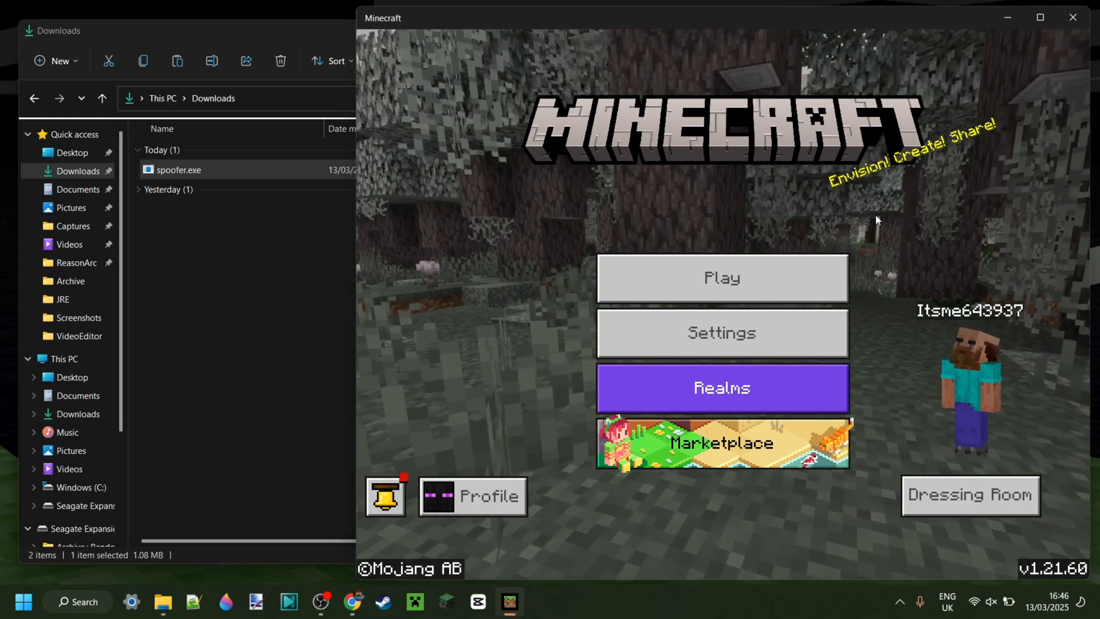